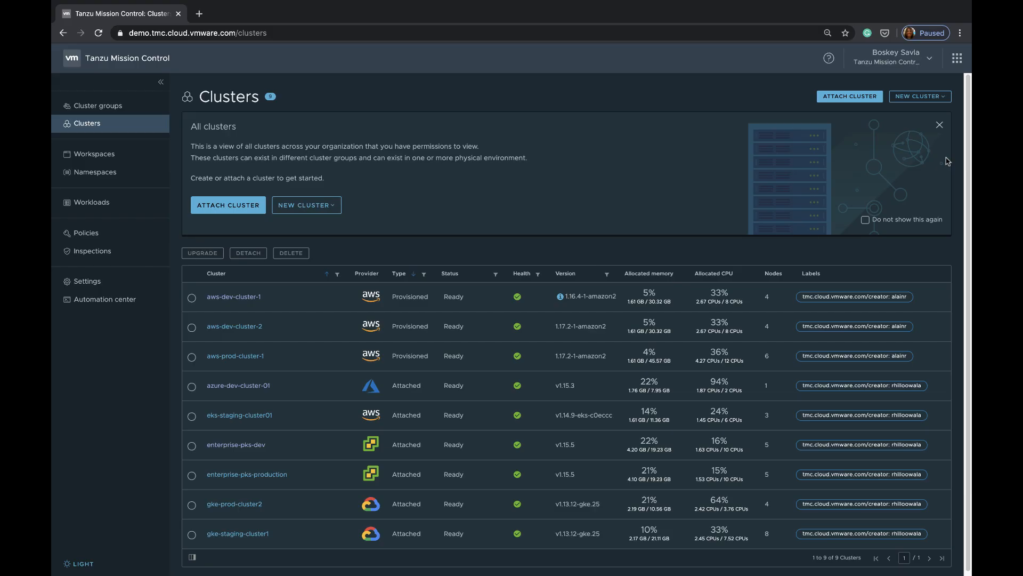
{"action": "mouse_move", "coordinate": [178, 508]}
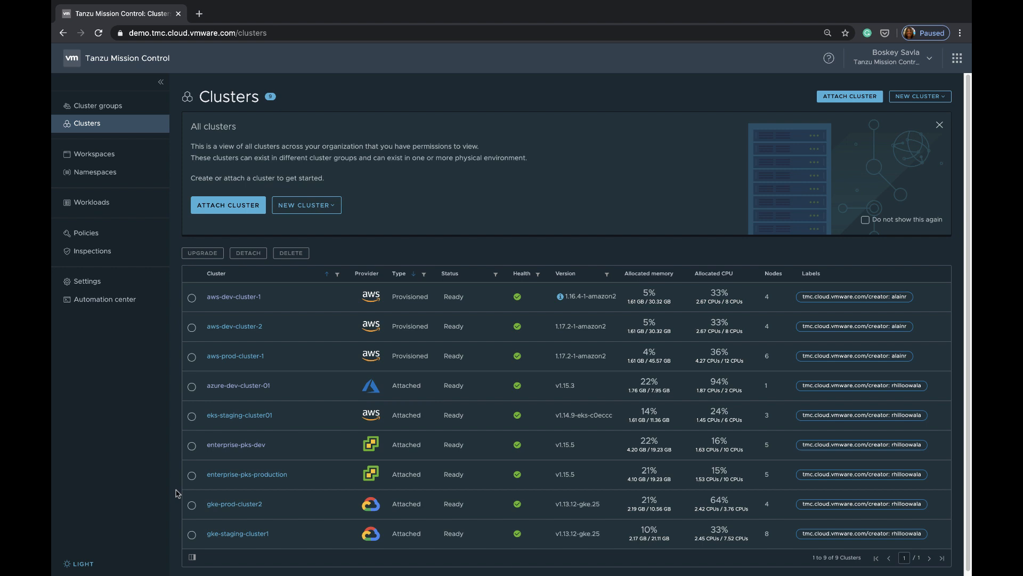
{"action": "mouse_move", "coordinate": [324, 220]}
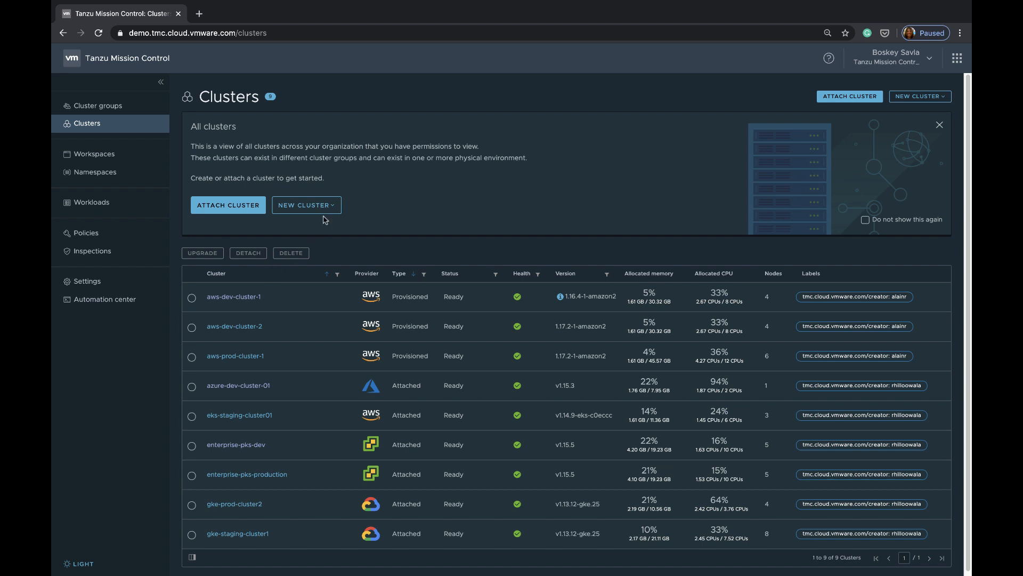
Open aws-dev-cluster-1 and step through its overview, Nodes, Namespaces and Workloads tabs.
{"action": "left_click", "coordinate": [306, 204]}
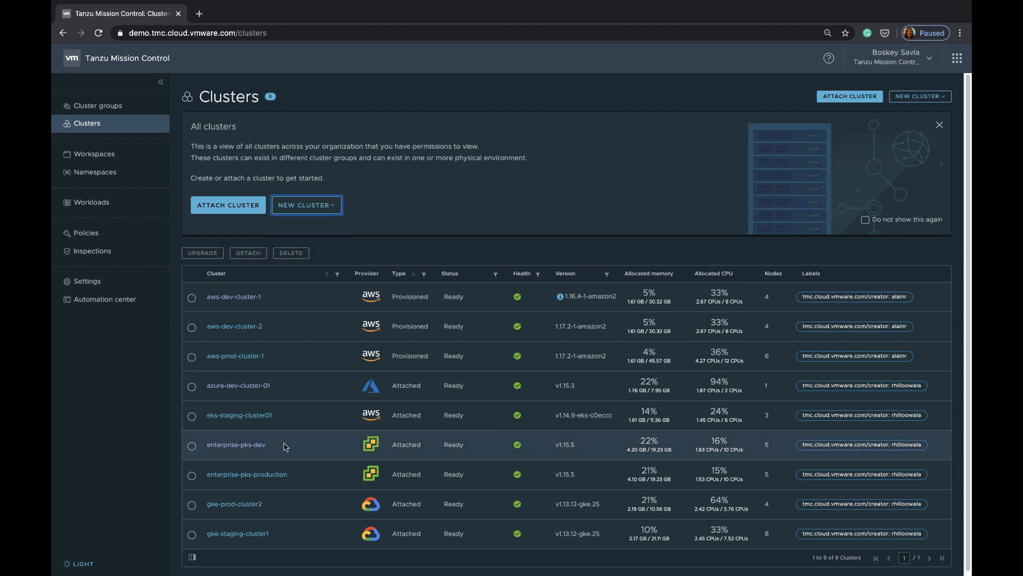
{"action": "mouse_move", "coordinate": [355, 386]}
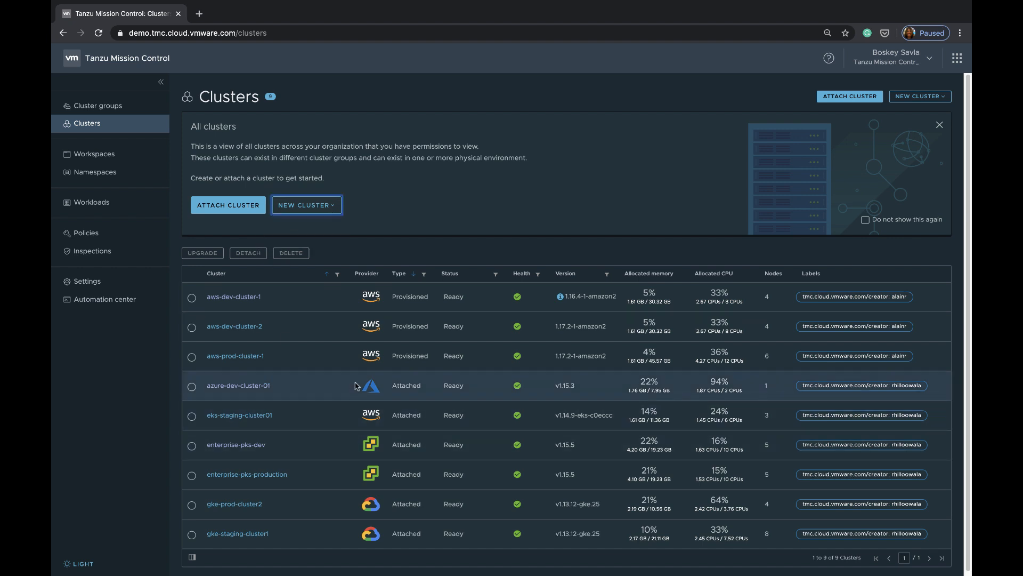
{"action": "mouse_move", "coordinate": [320, 501]}
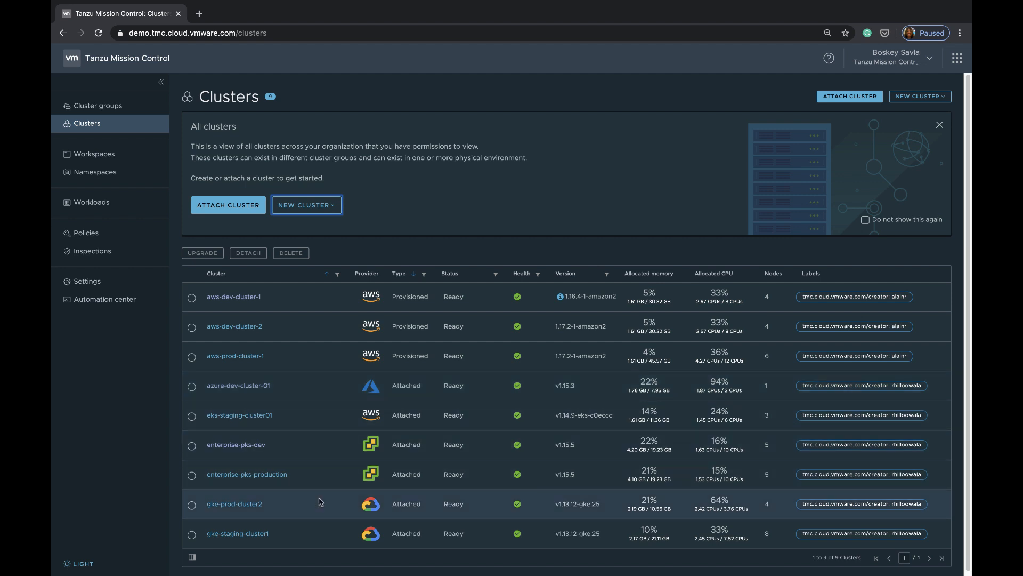
{"action": "mouse_move", "coordinate": [519, 197]}
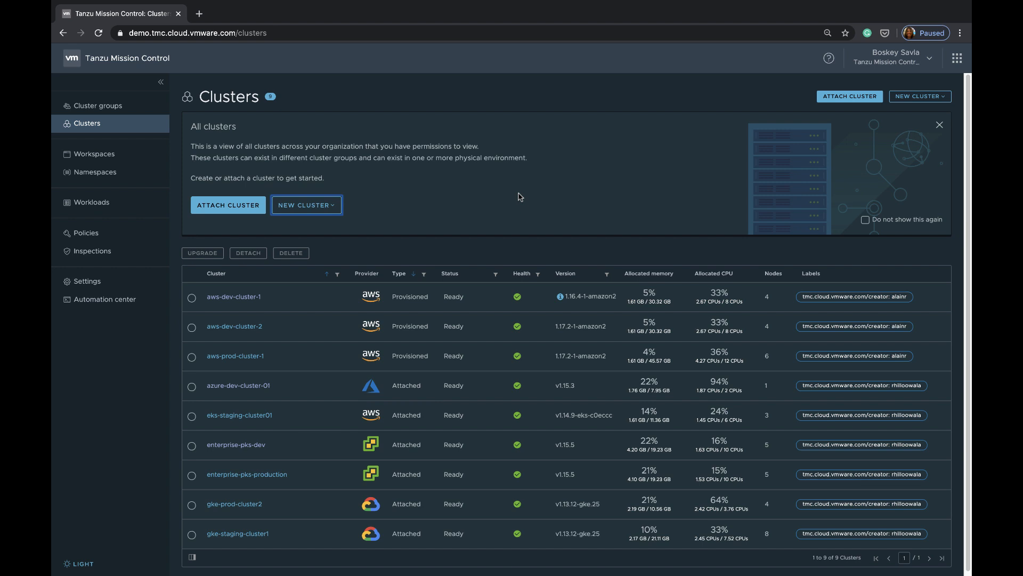
{"action": "left_click", "coordinate": [233, 297]}
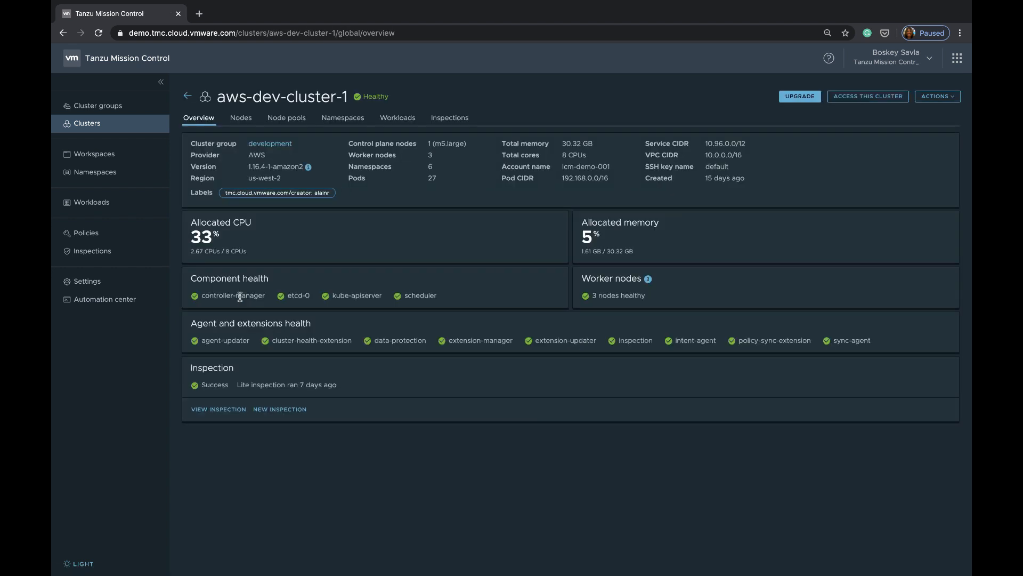
{"action": "mouse_move", "coordinate": [214, 503]}
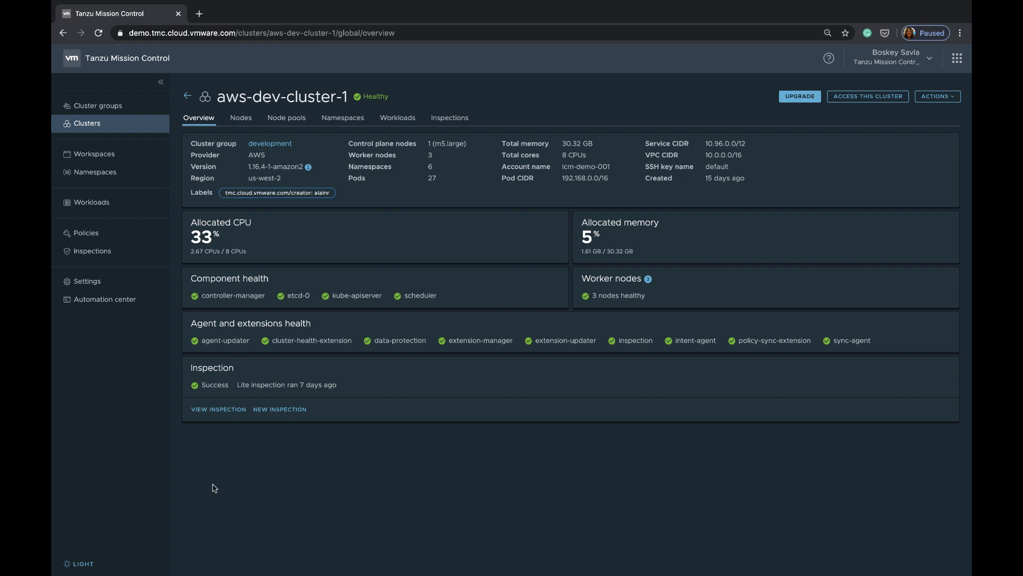
{"action": "left_click", "coordinate": [241, 118]}
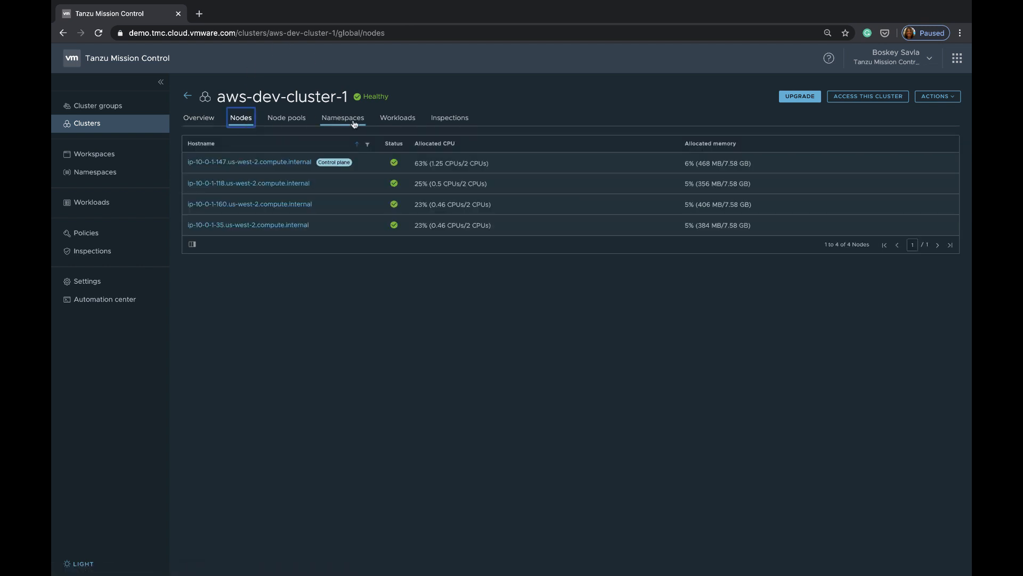
{"action": "left_click", "coordinate": [343, 118]}
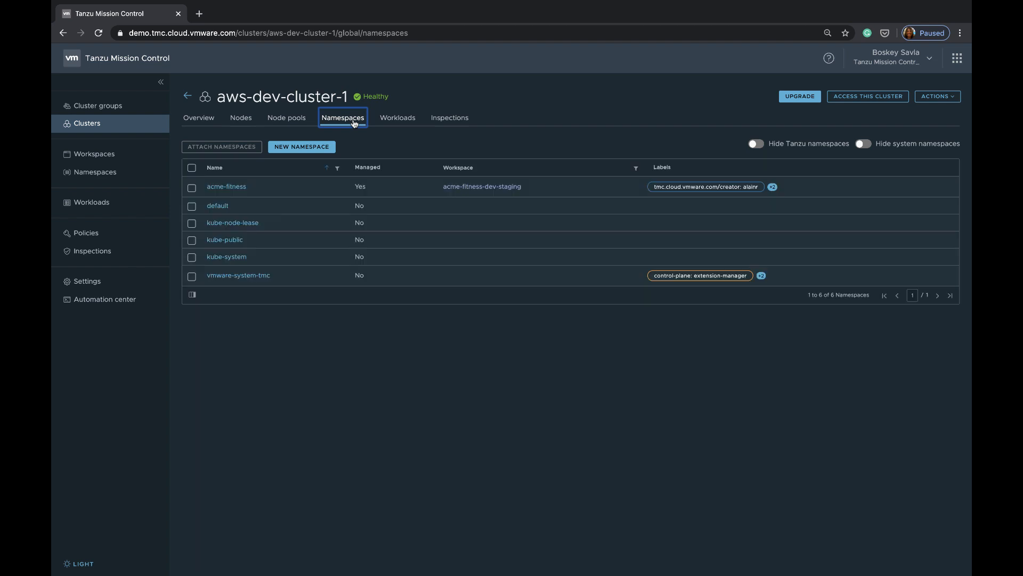
{"action": "left_click", "coordinate": [397, 118]}
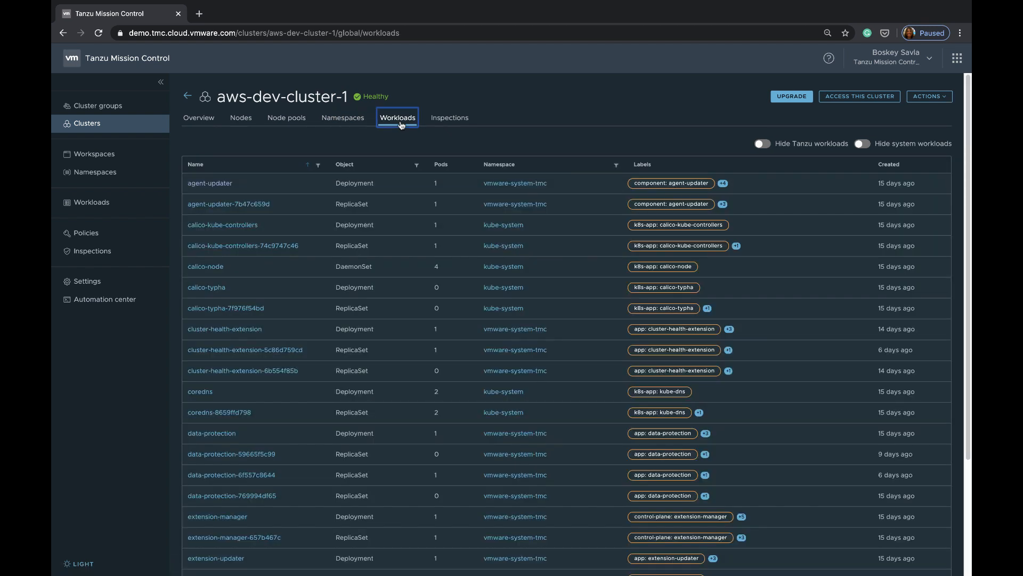
Scroll the agent-updater deployment's YAML, then show the cluster's successful Lite inspection.
{"action": "left_click", "coordinate": [209, 183]}
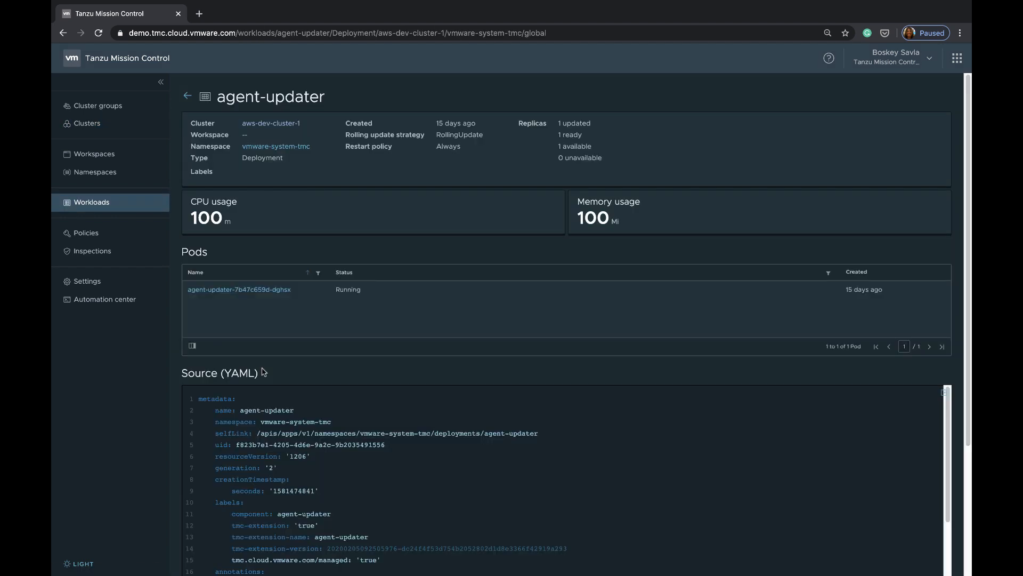
{"action": "scroll", "scroll_direction": "down", "scroll_amount": 3}
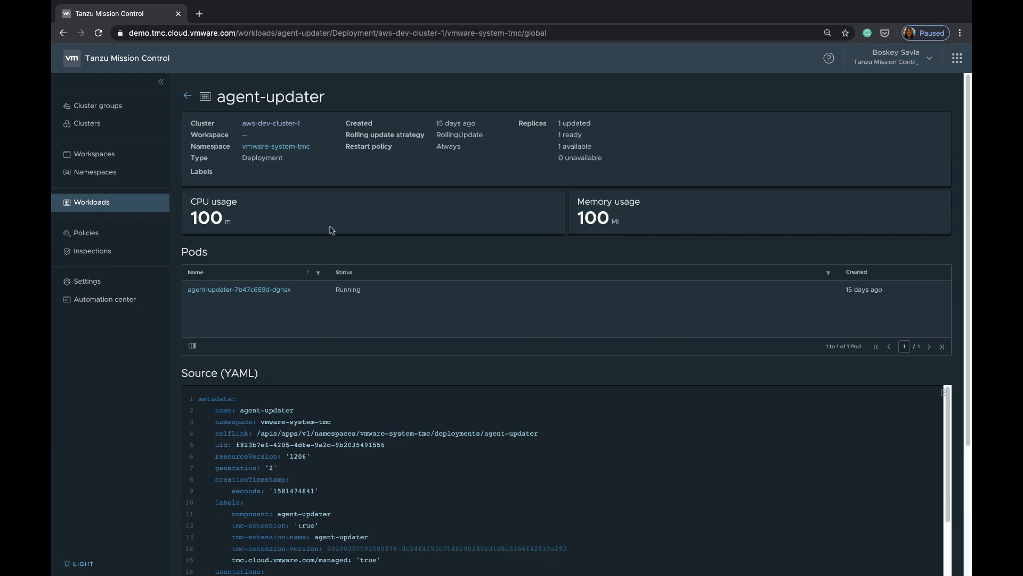
{"action": "mouse_move", "coordinate": [190, 98]}
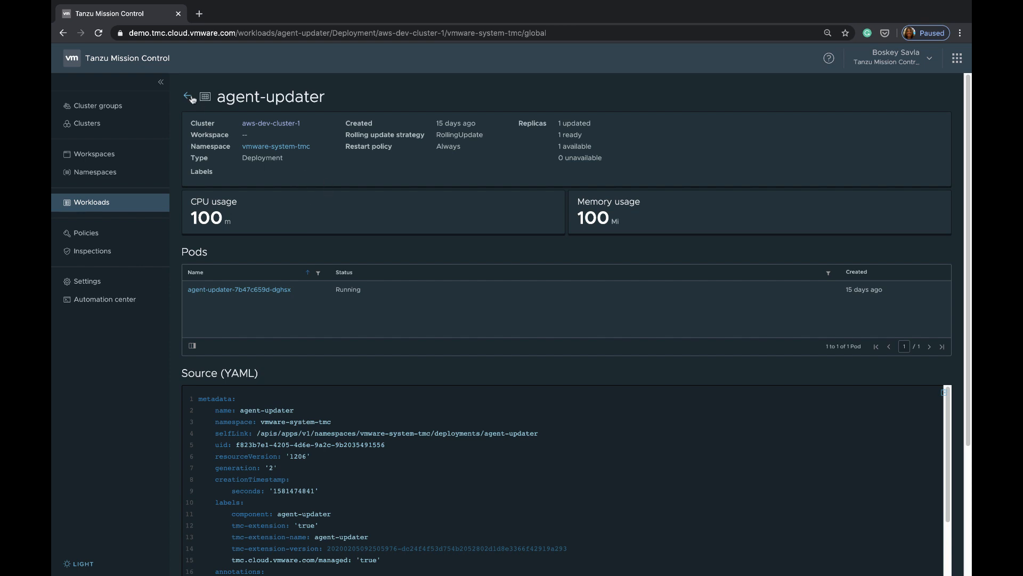
{"action": "left_click", "coordinate": [188, 96]}
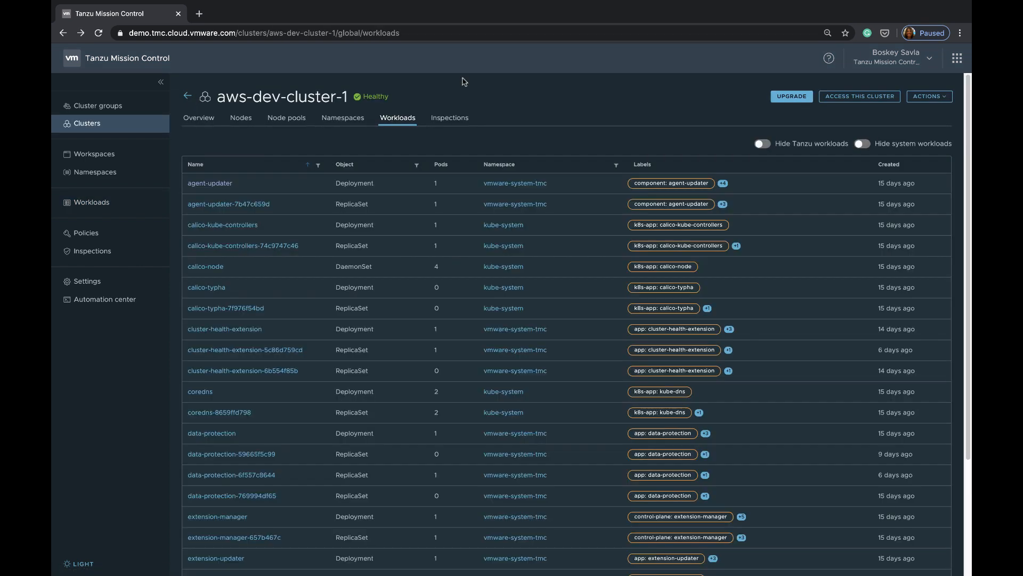
{"action": "left_click", "coordinate": [450, 117]}
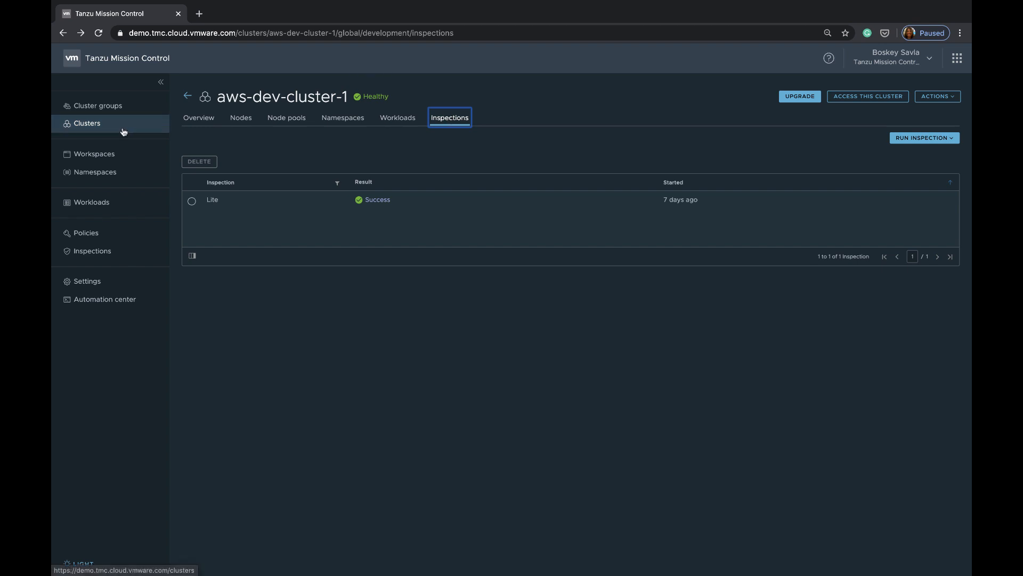
Return to all clusters, then list cluster groups: default, development, production, staging.
{"action": "left_click", "coordinate": [86, 123]}
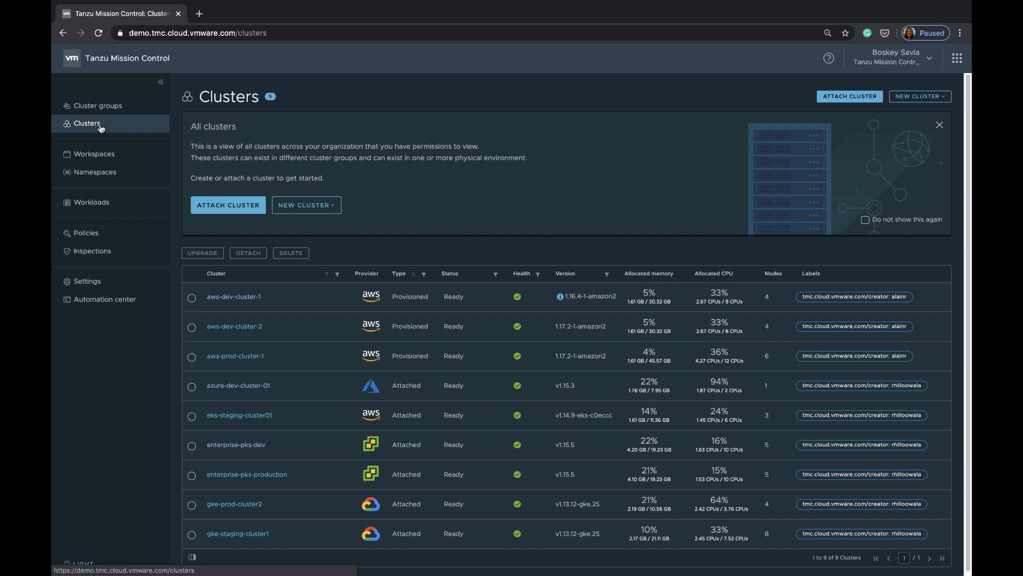
{"action": "left_click", "coordinate": [98, 106]}
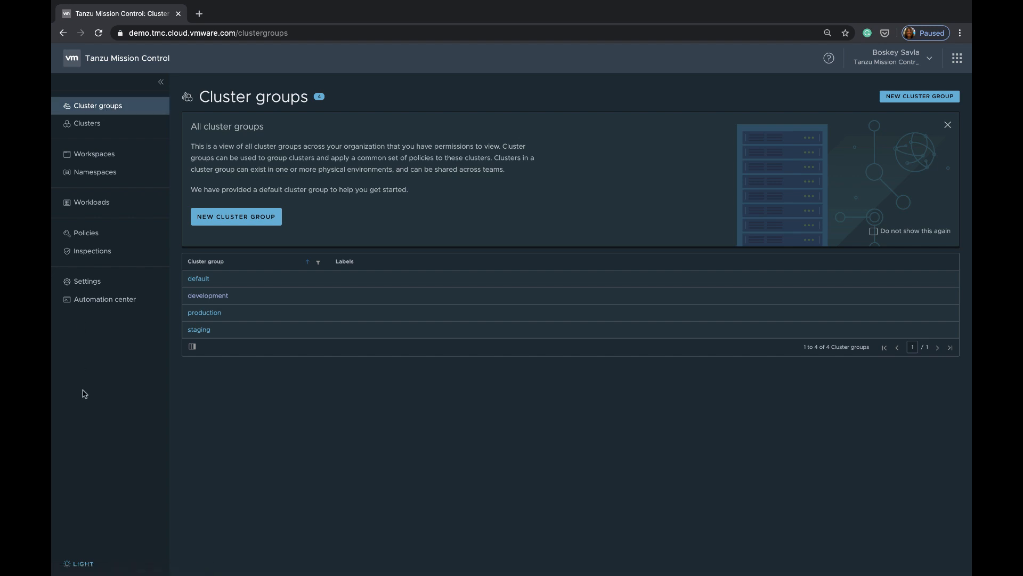
{"action": "mouse_move", "coordinate": [241, 372]}
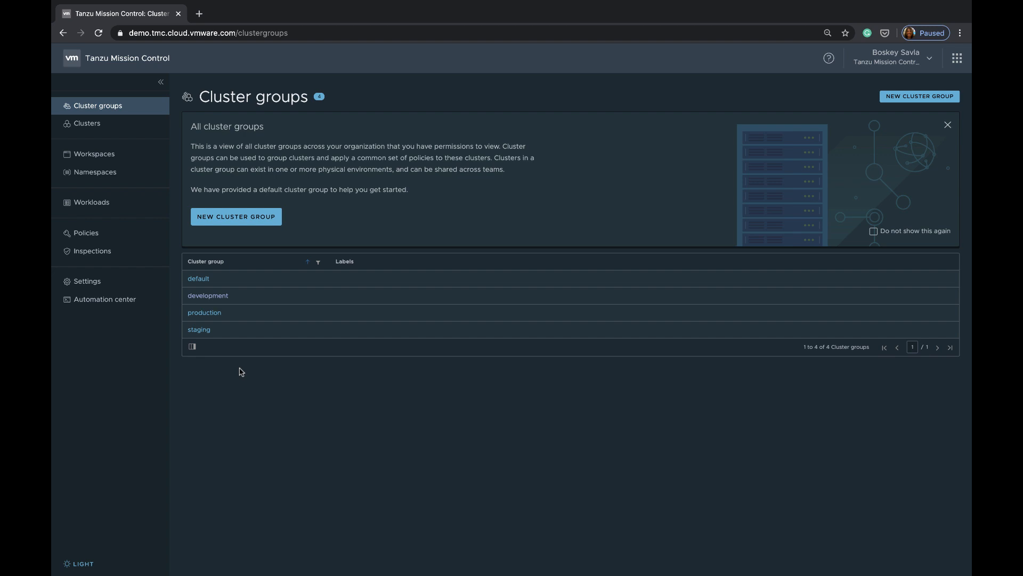
{"action": "mouse_move", "coordinate": [241, 293]}
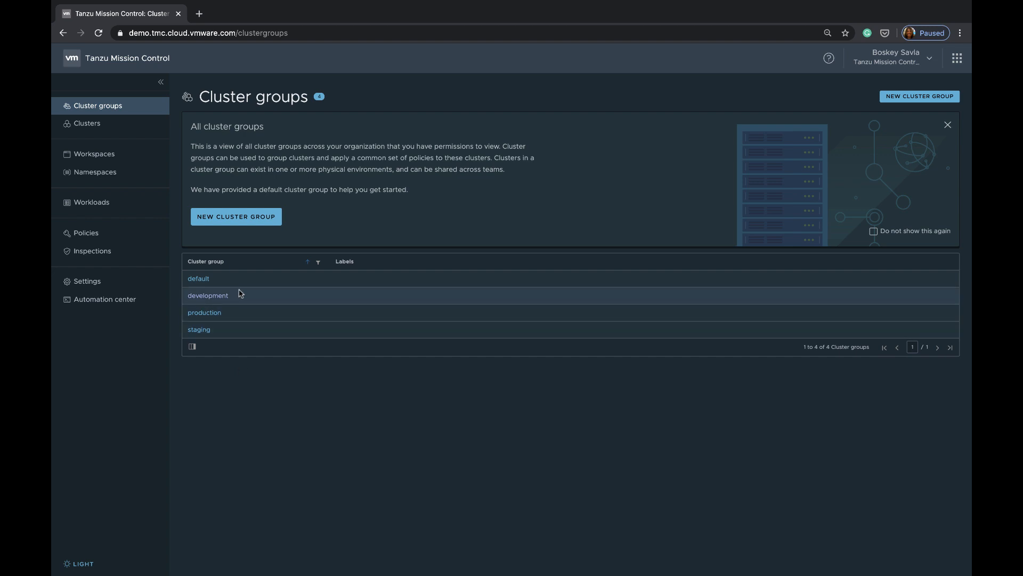
Open the development group: aws-dev-cluster-1, aws-dev-cluster-2, azure-dev-cluster-01, enterprise-pks-dev.
{"action": "left_click", "coordinate": [208, 295]}
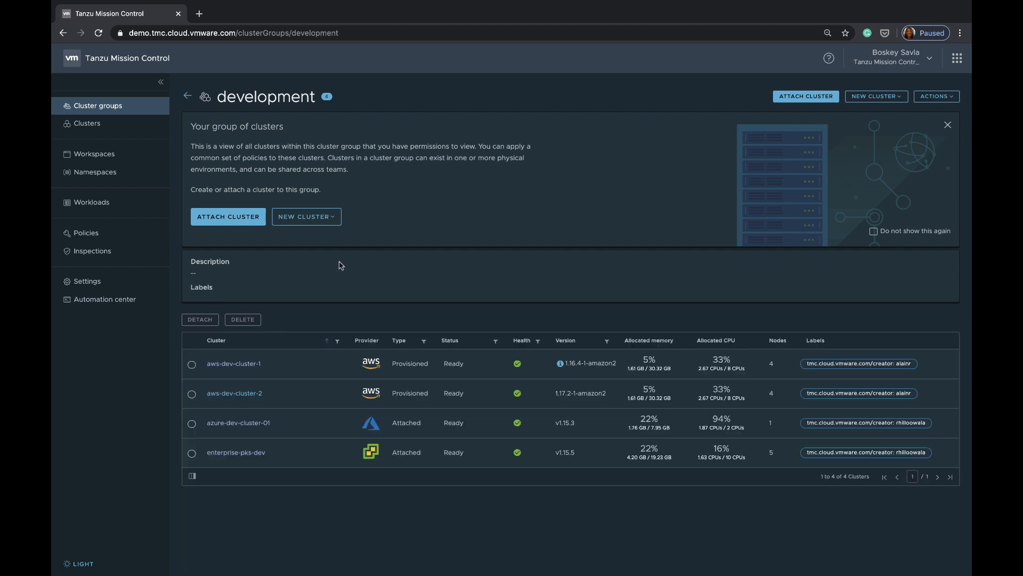
{"action": "mouse_move", "coordinate": [429, 330]}
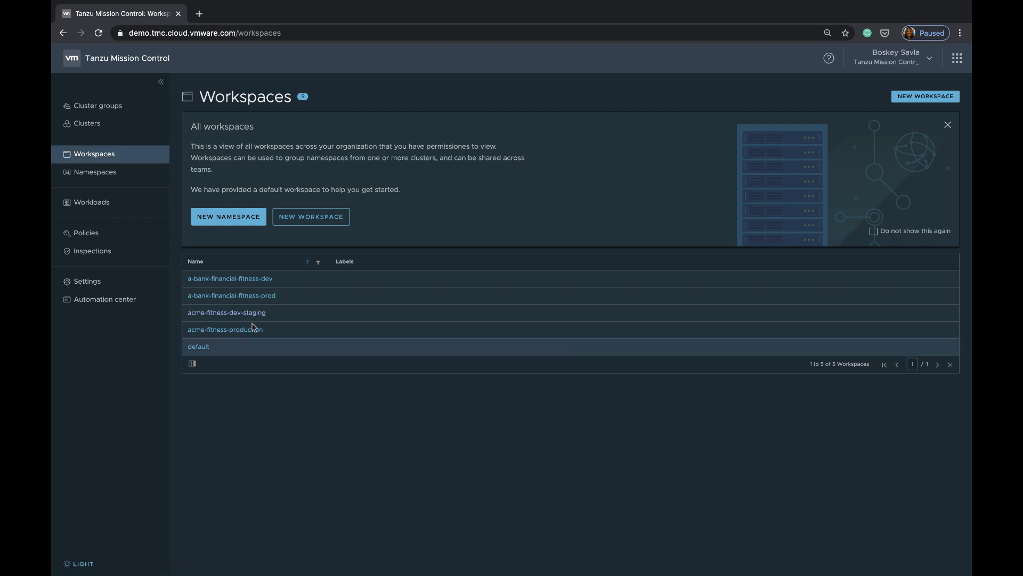
Review acme-fitness-dev-staging's six namespaces, then show the organization's direct access policies.
{"action": "left_click", "coordinate": [226, 313]}
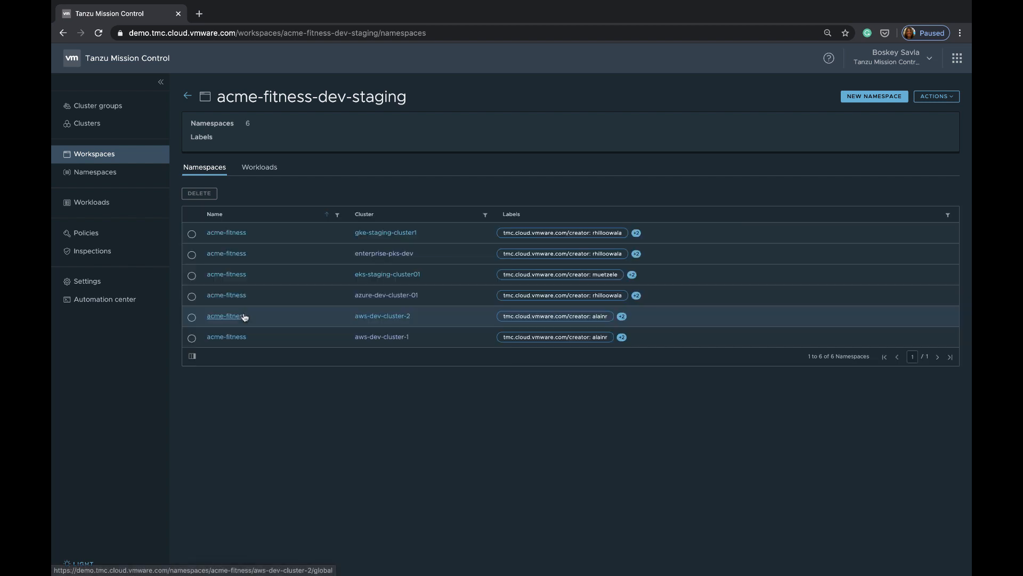
{"action": "mouse_move", "coordinate": [448, 237]}
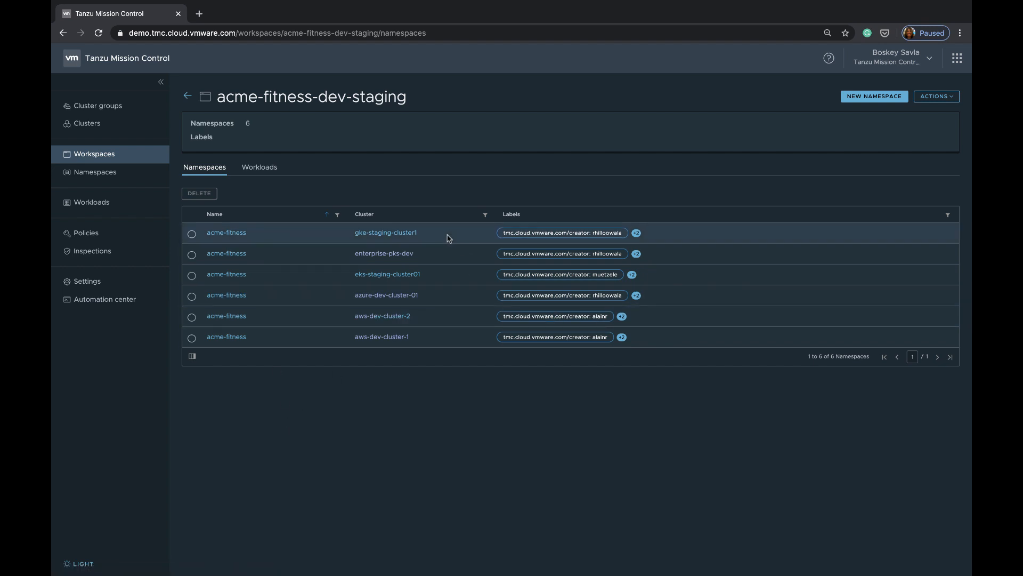
{"action": "mouse_move", "coordinate": [400, 235]}
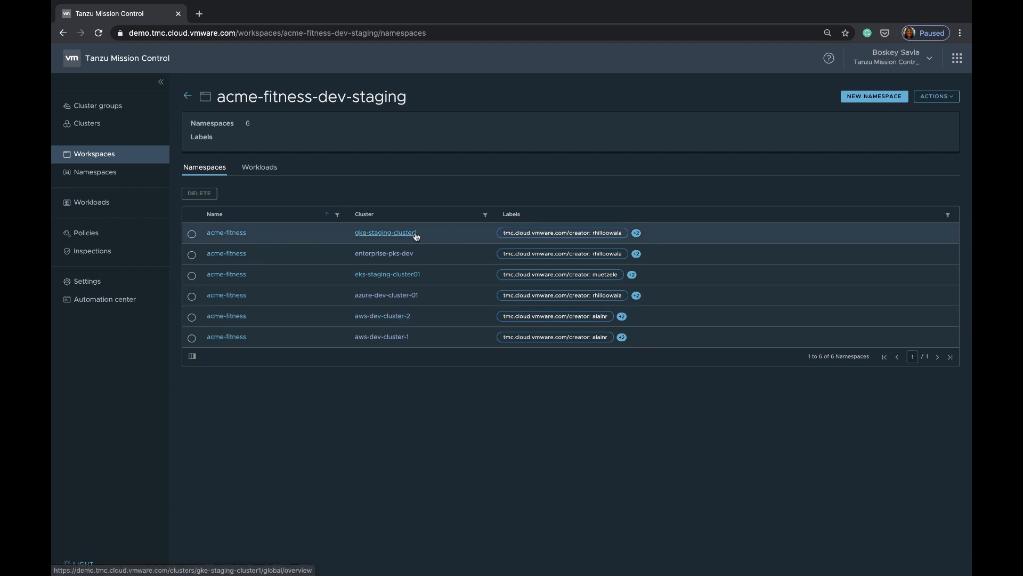
{"action": "mouse_move", "coordinate": [392, 425]}
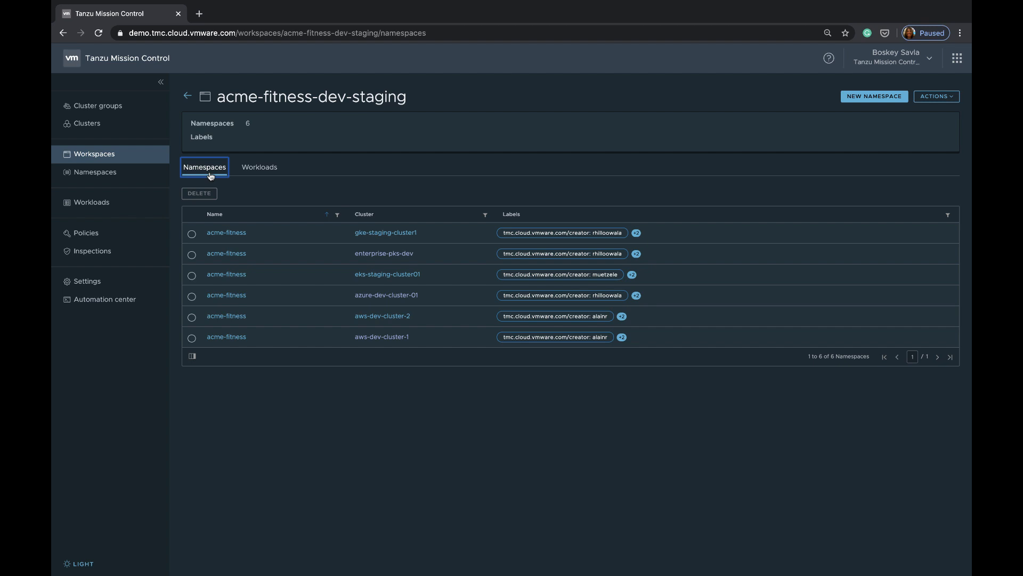
{"action": "left_click", "coordinate": [86, 233]}
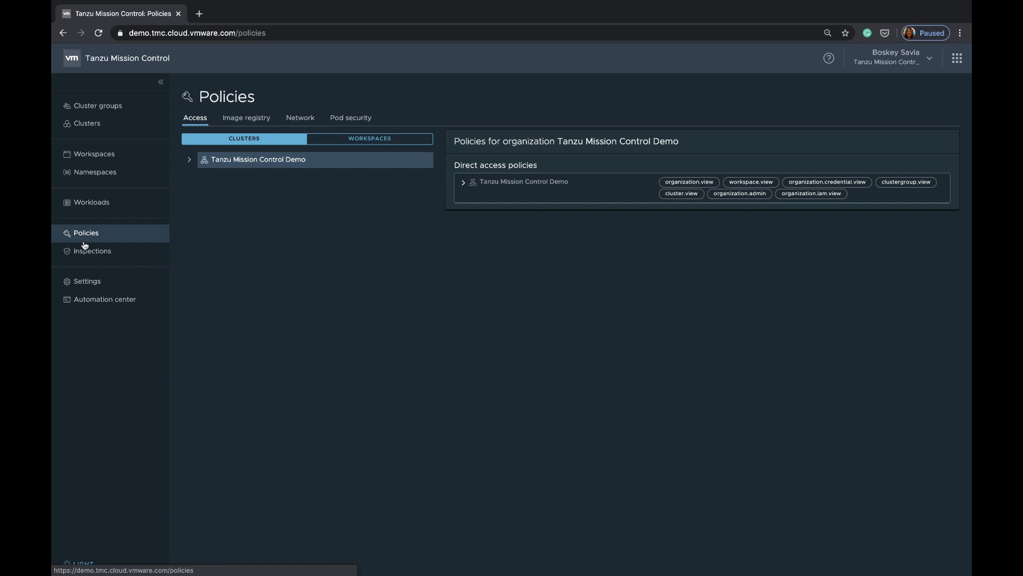
{"action": "mouse_move", "coordinate": [200, 210]}
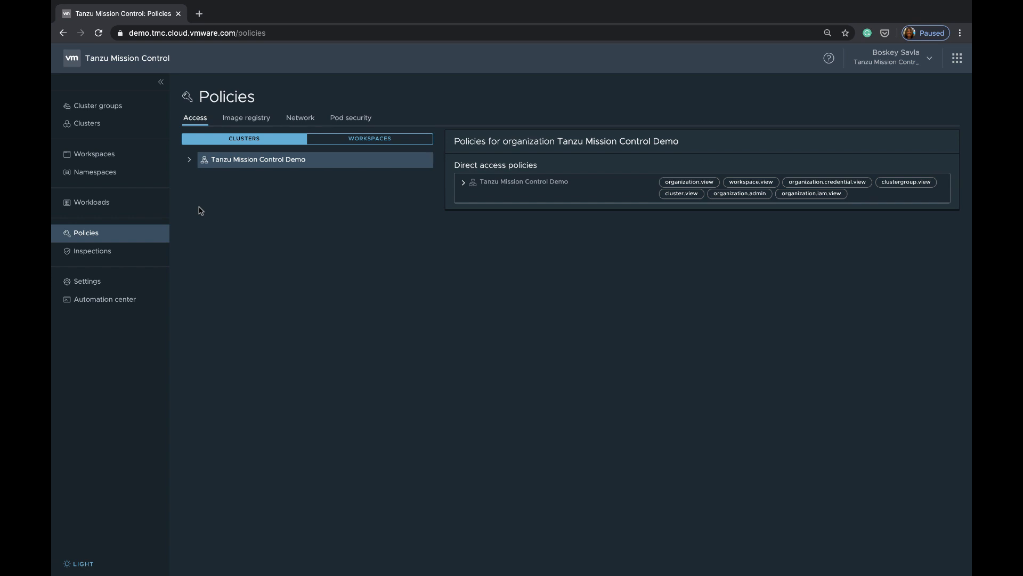
{"action": "mouse_move", "coordinate": [227, 186]}
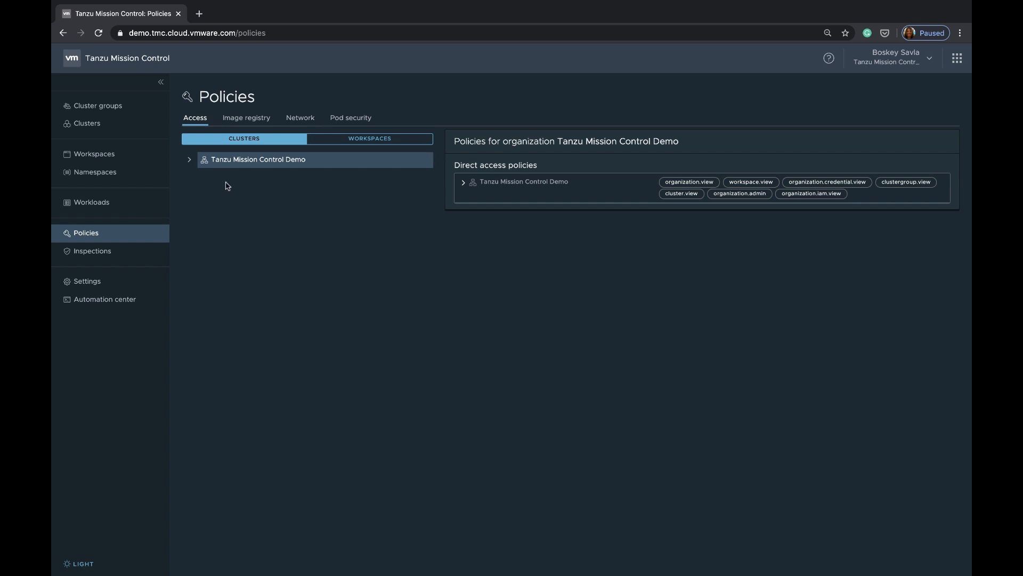
Expand Tanzu Mission Control Demo by workspaces and show its empty image registry policies.
{"action": "left_click", "coordinate": [189, 159]}
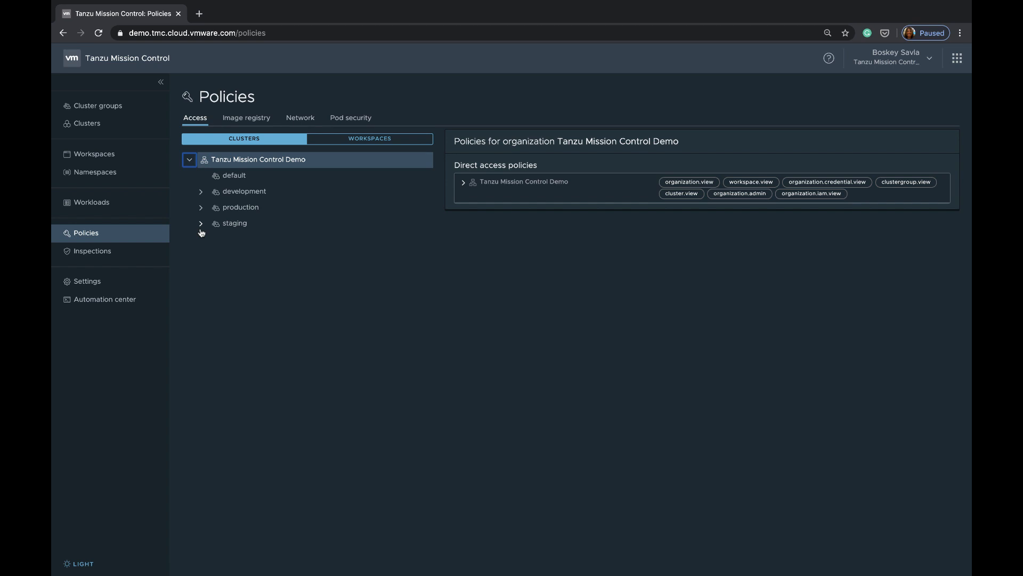
{"action": "left_click", "coordinate": [370, 139]}
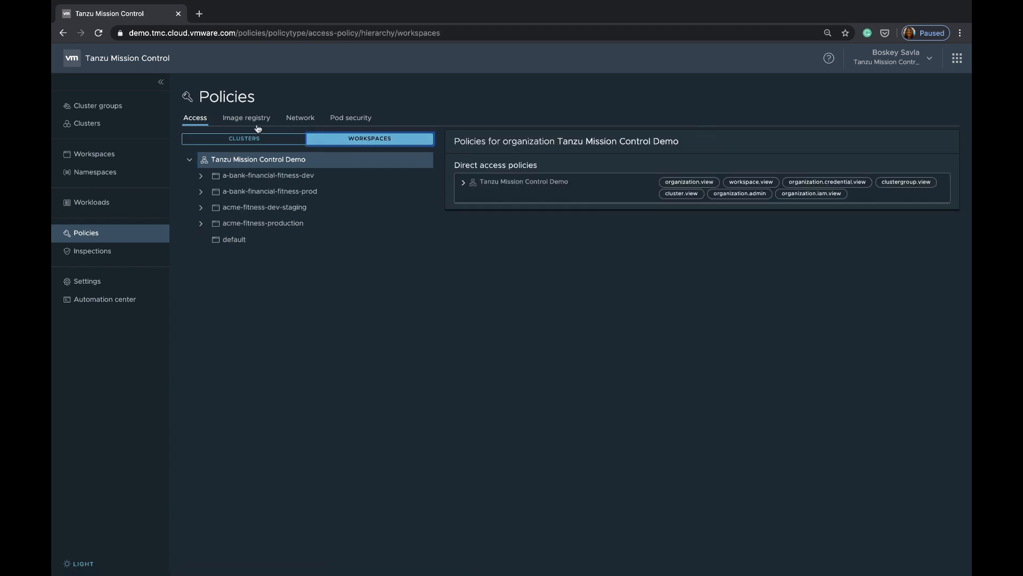
{"action": "left_click", "coordinate": [246, 118]}
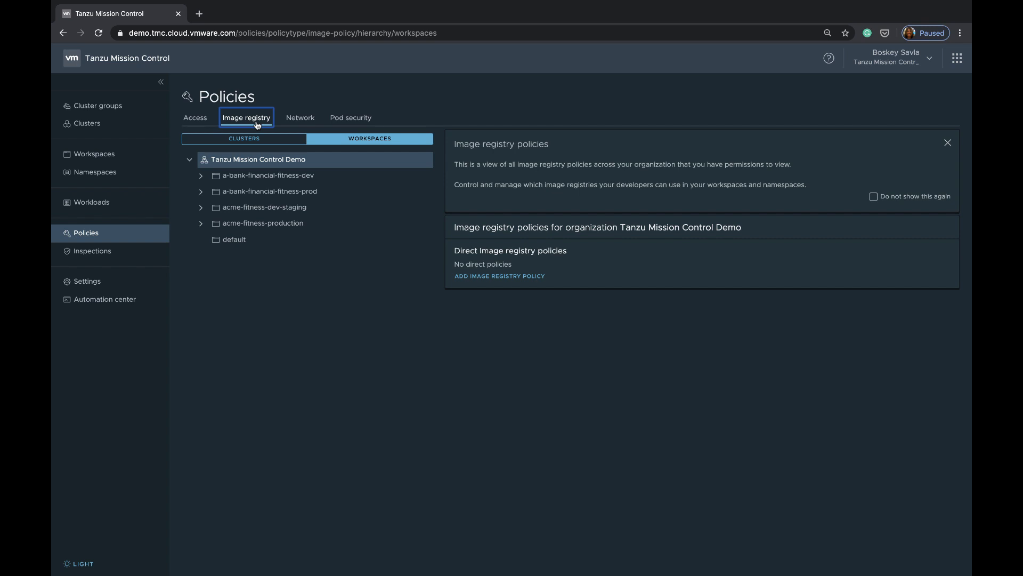
Check network policies, then view access policies by cluster with development's four clusters expanded.
{"action": "left_click", "coordinate": [300, 117]}
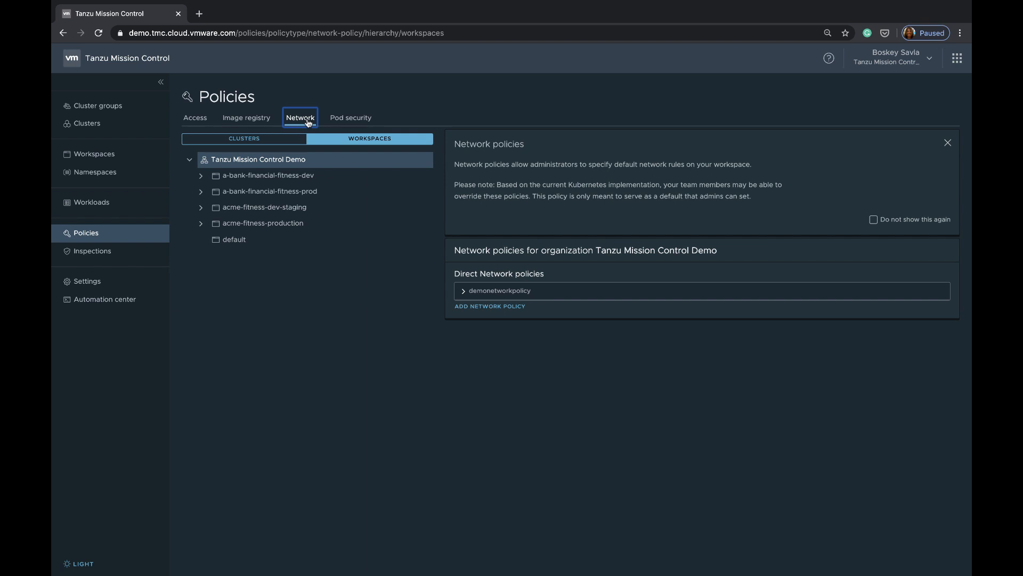
{"action": "mouse_move", "coordinate": [393, 111]}
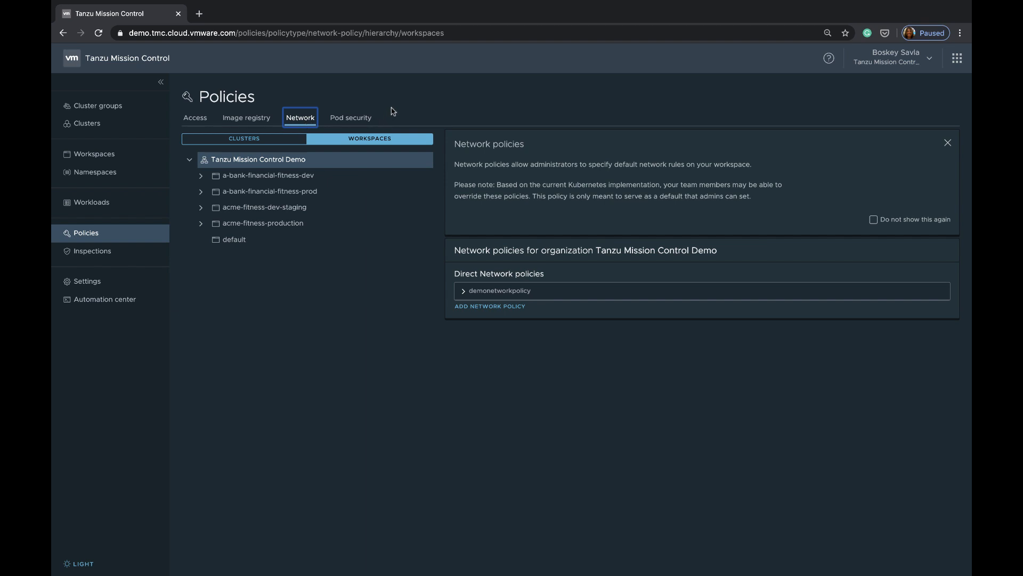
{"action": "left_click", "coordinate": [195, 117]}
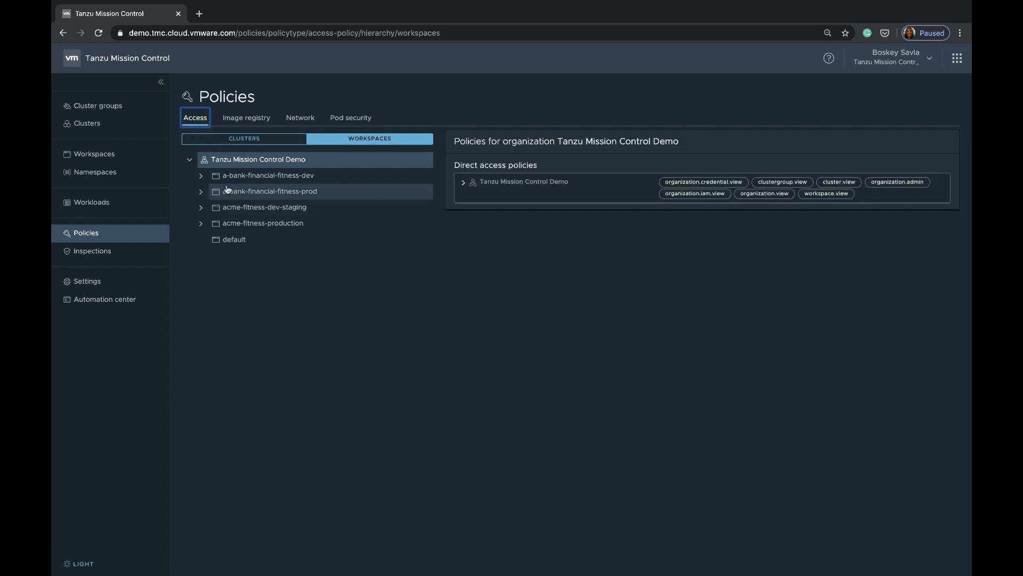
{"action": "left_click", "coordinate": [244, 139]}
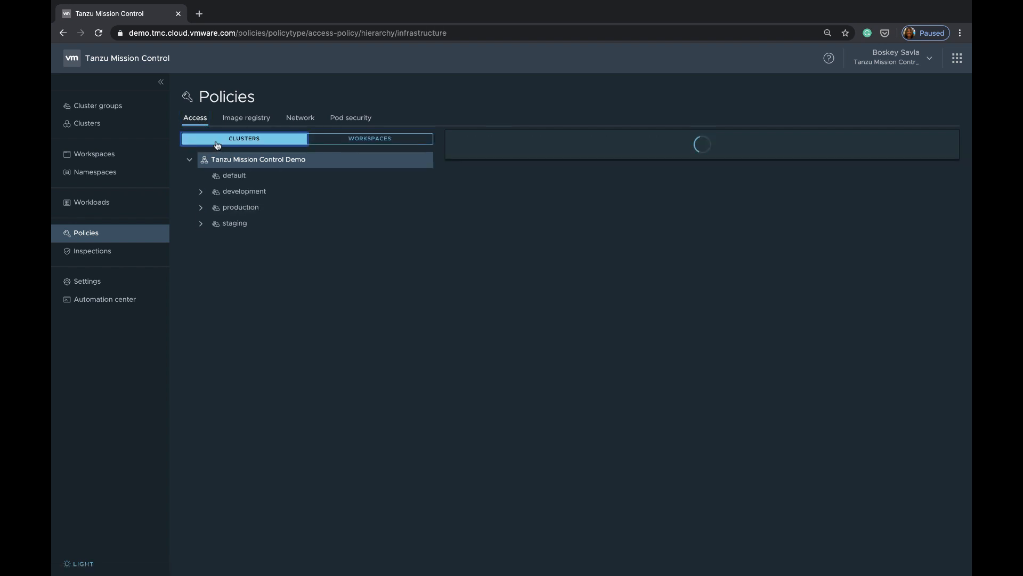
{"action": "left_click", "coordinate": [200, 191]}
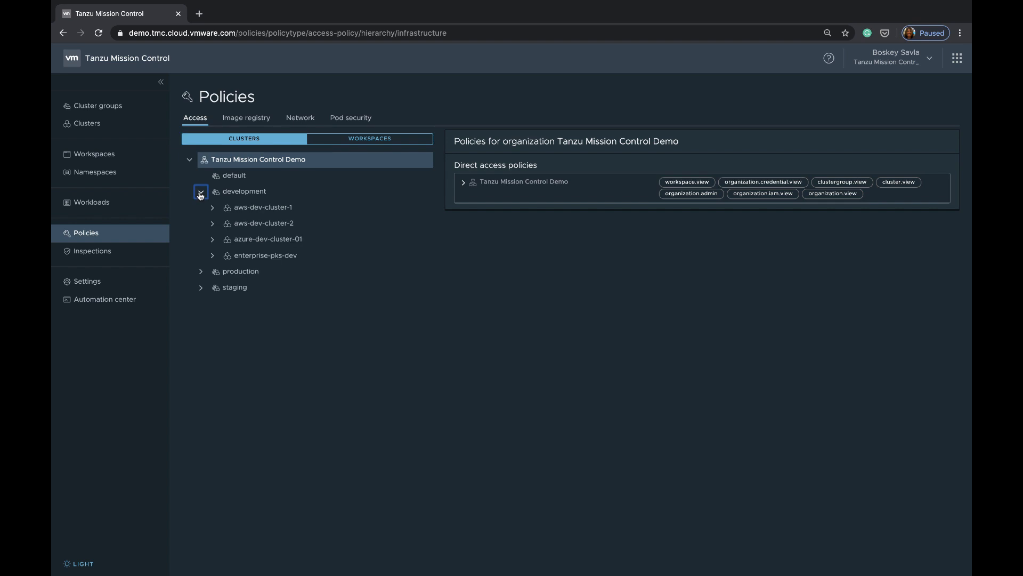